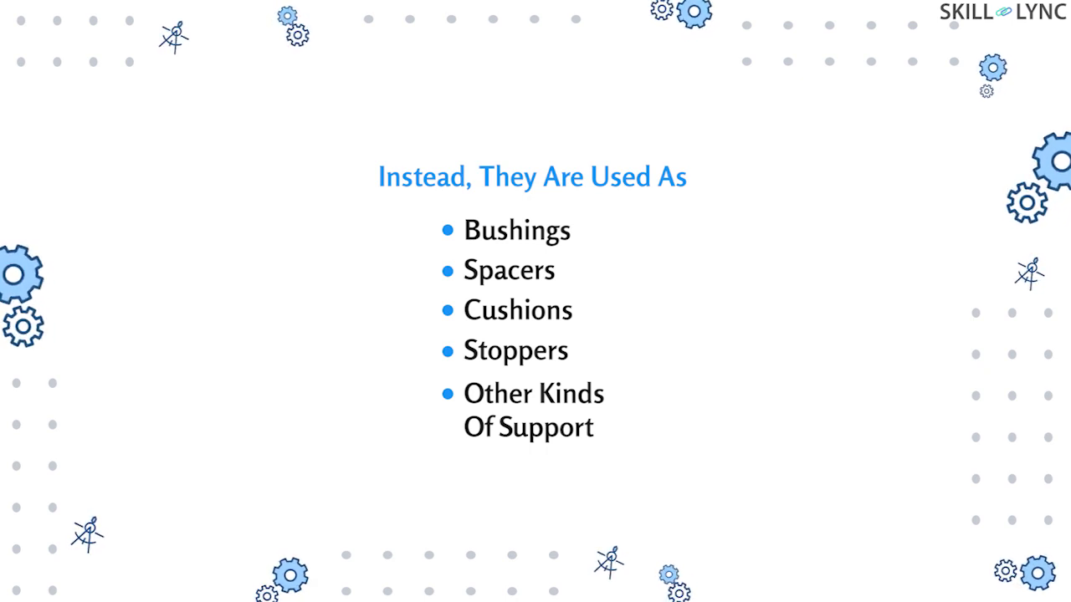
{"action": "key", "text": "Right"}
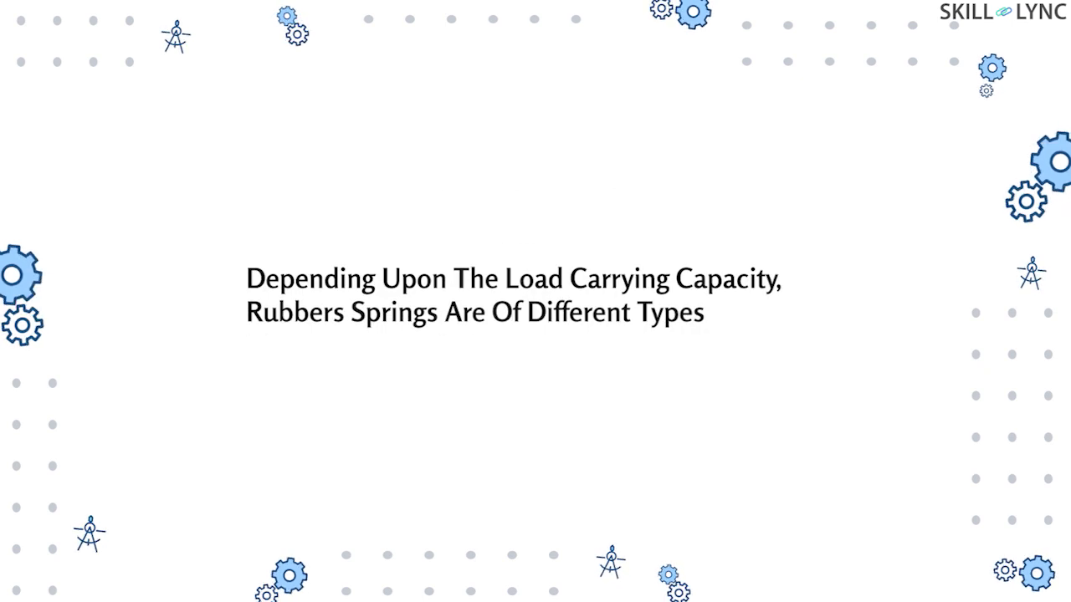